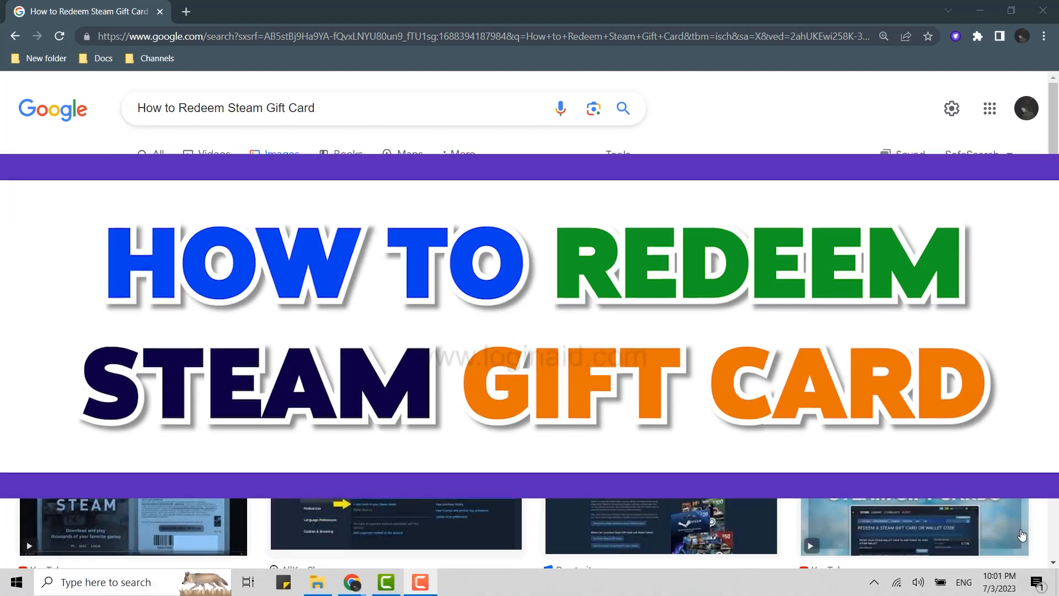
# Step: Open the Steam store home page in a new browser tab
pyautogui.scroll(3)
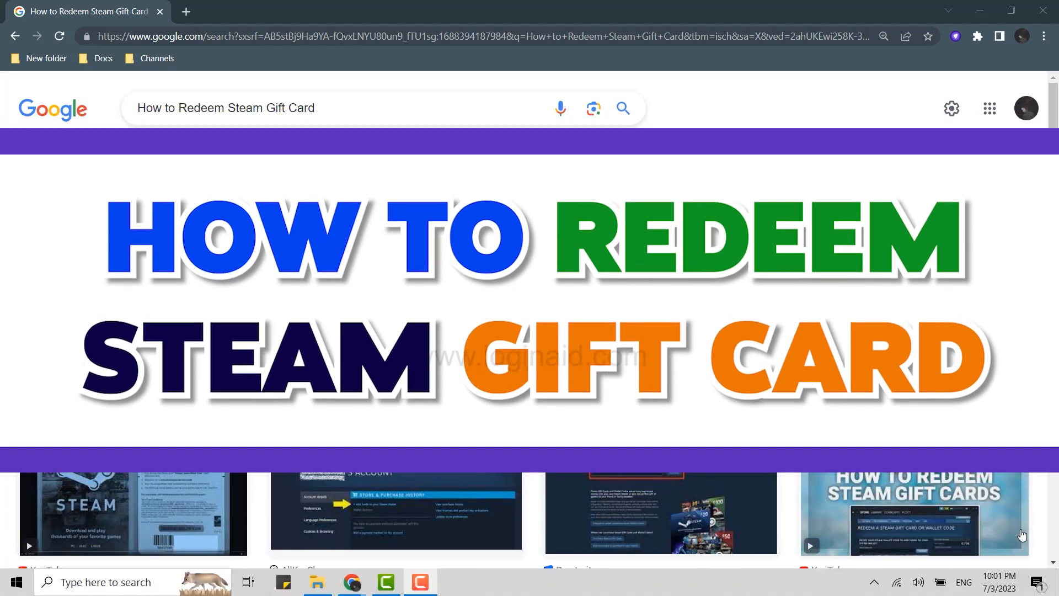
pyautogui.scroll(3)
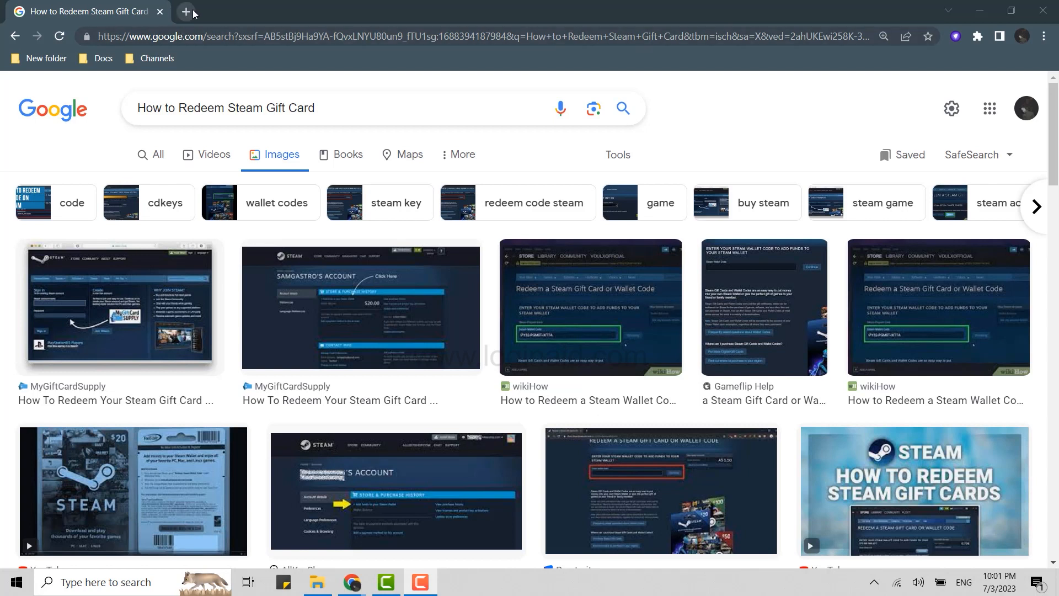
pyautogui.click(186, 12)
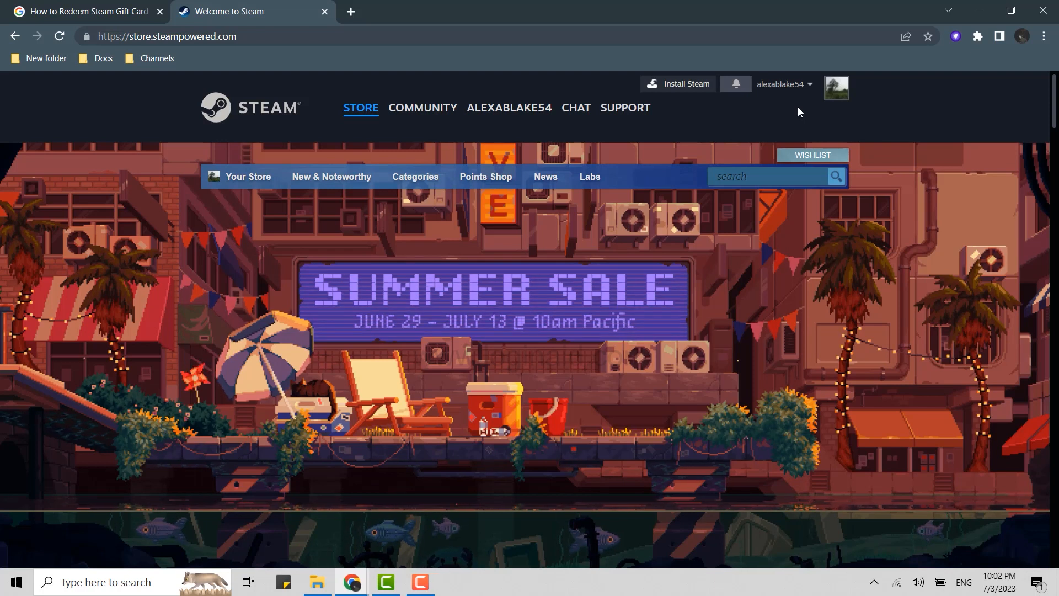
pyautogui.moveTo(801, 91)
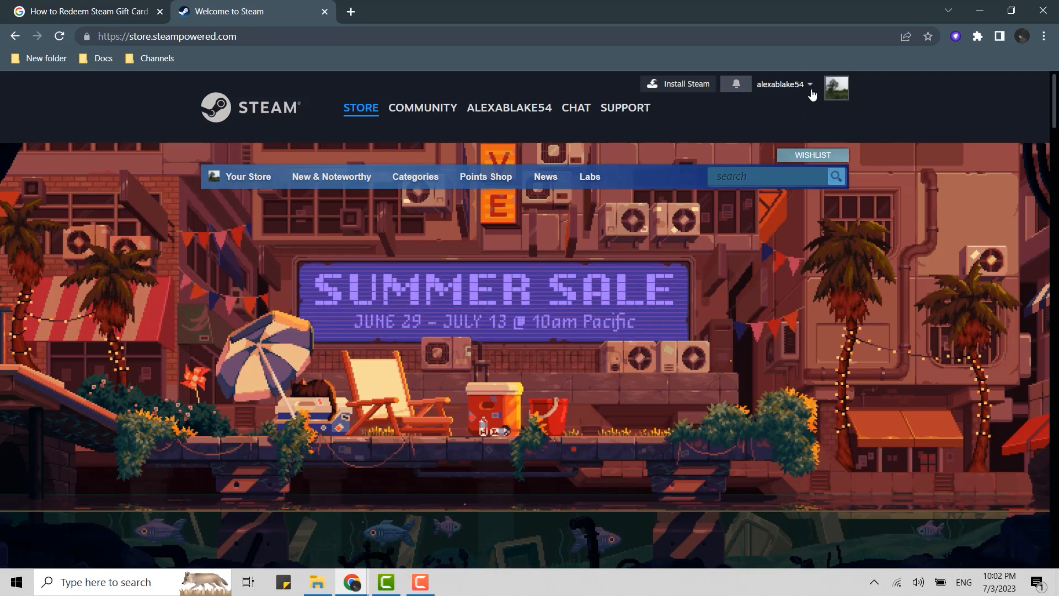
pyautogui.moveTo(813, 99)
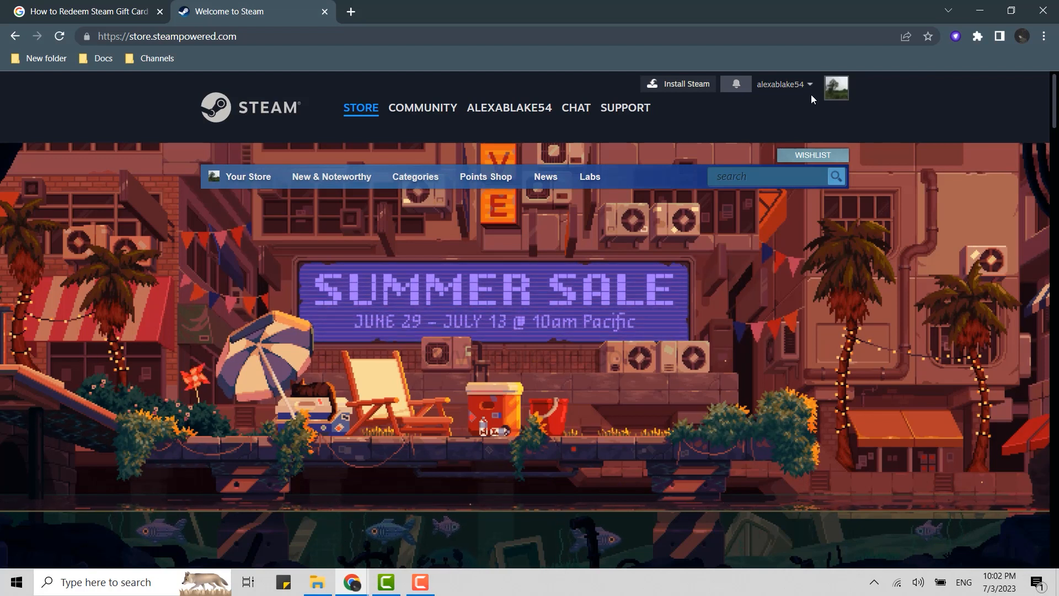
pyautogui.moveTo(813, 86)
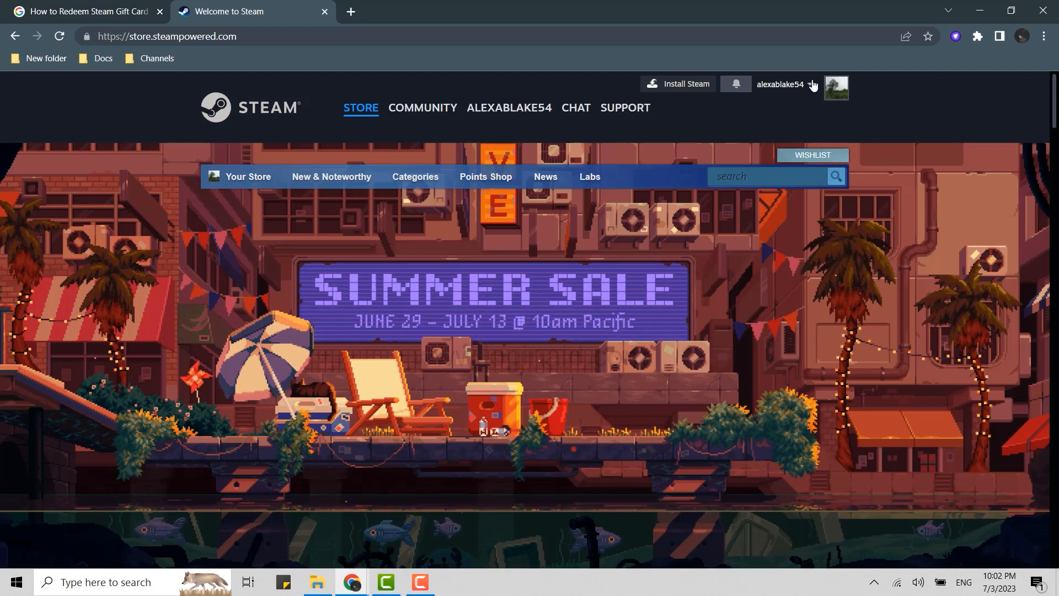
pyautogui.moveTo(810, 90)
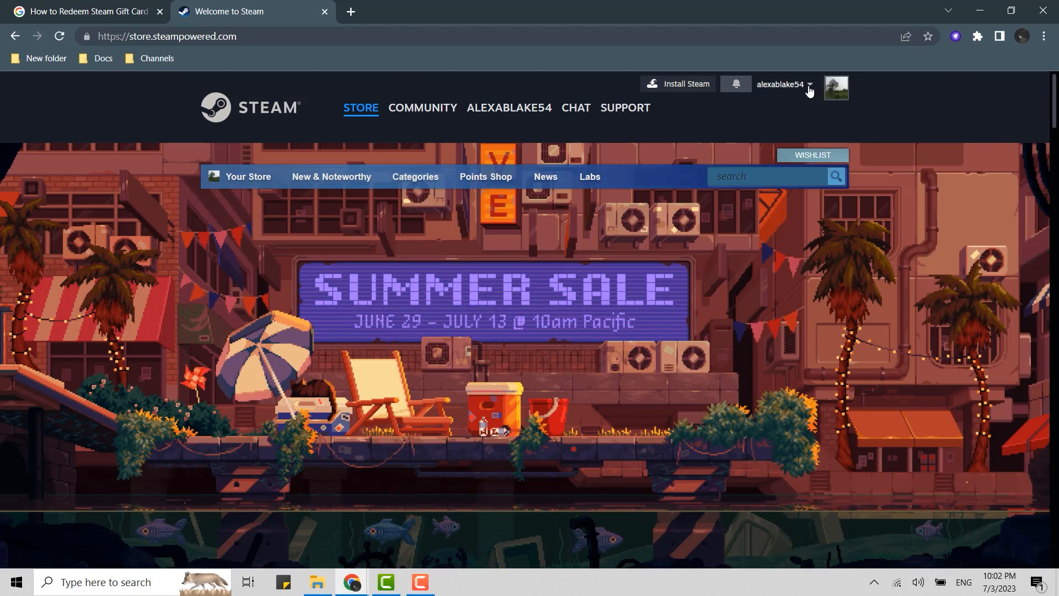
# Step: Go to Account details via the account dropdown, then to Add funds to your Steam Wallet
pyautogui.click(783, 84)
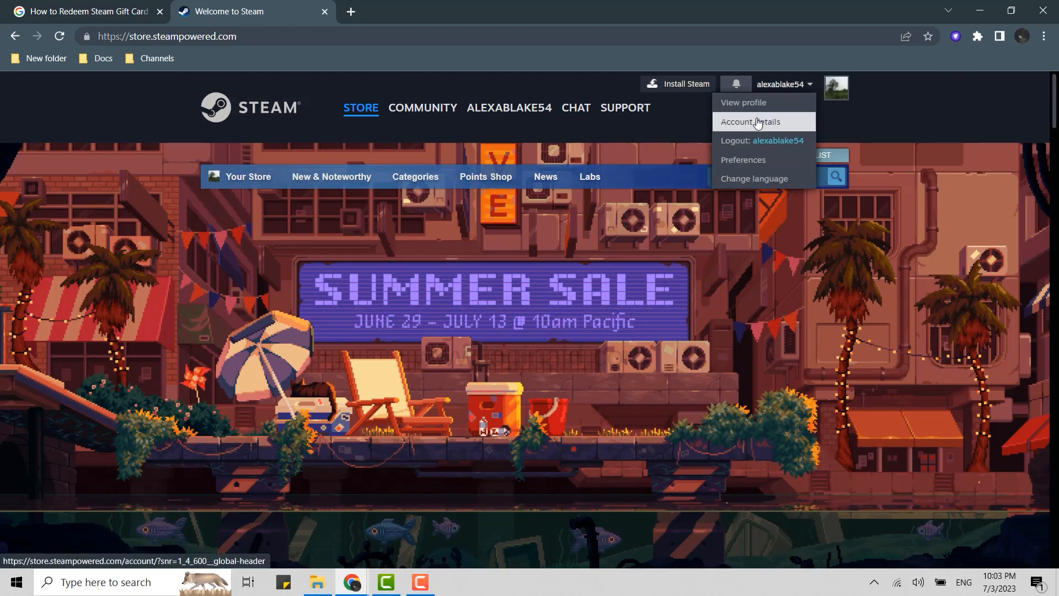
pyautogui.click(750, 123)
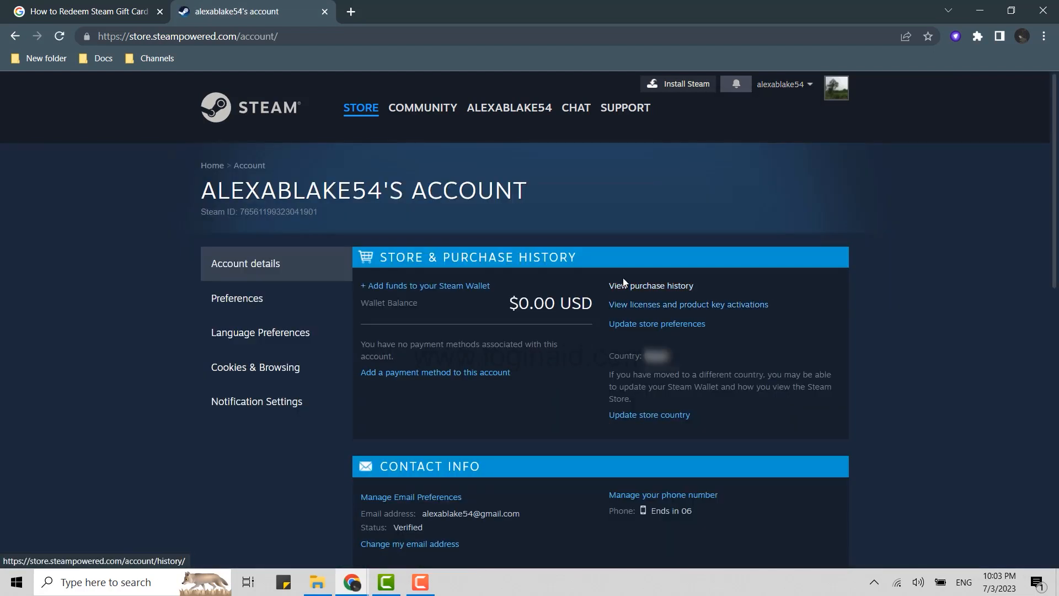
pyautogui.moveTo(483, 299)
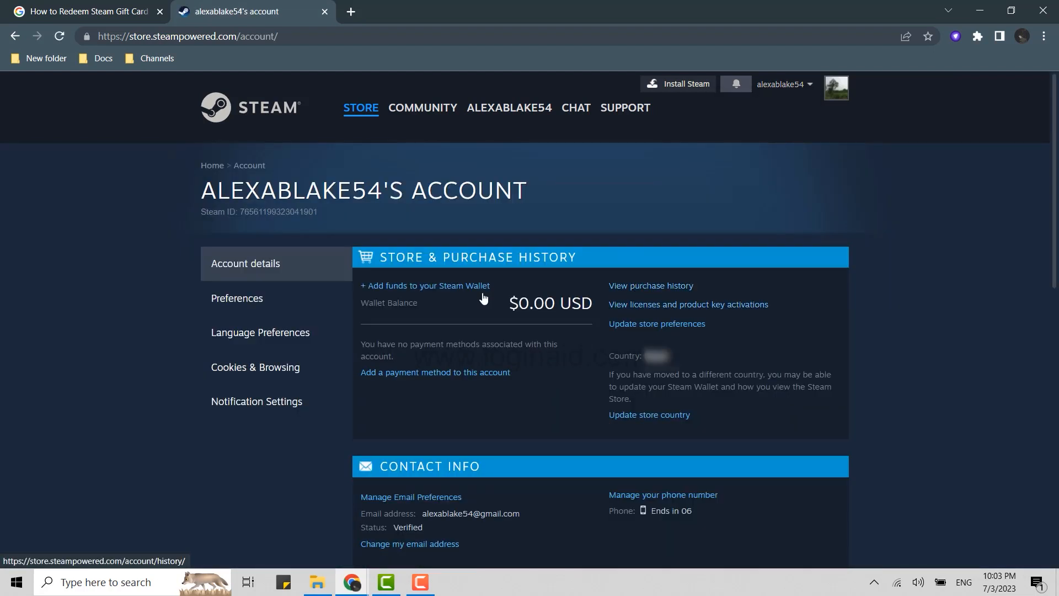
pyautogui.moveTo(461, 293)
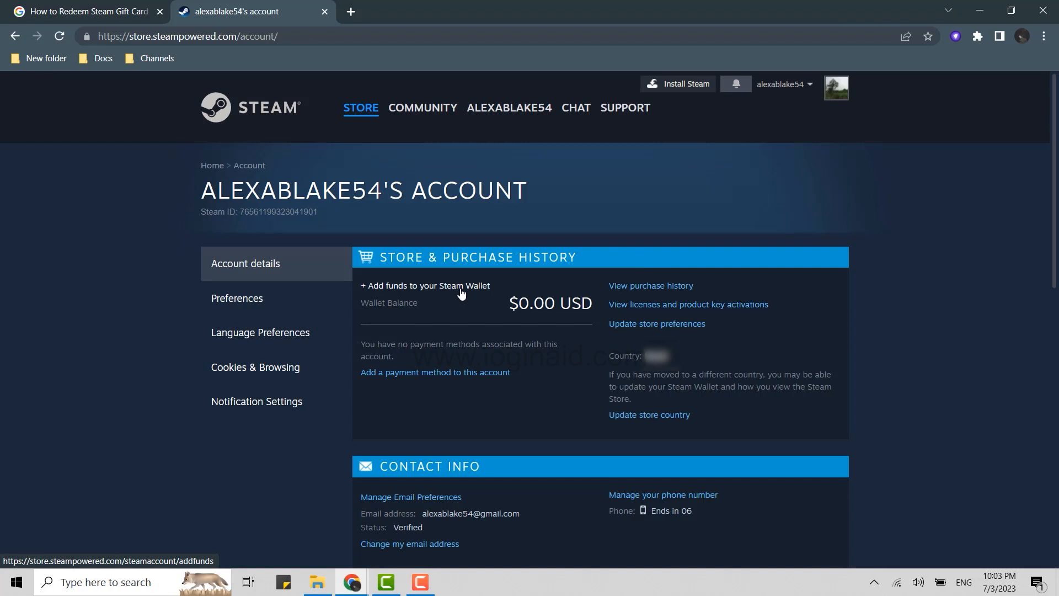
pyautogui.moveTo(462, 285)
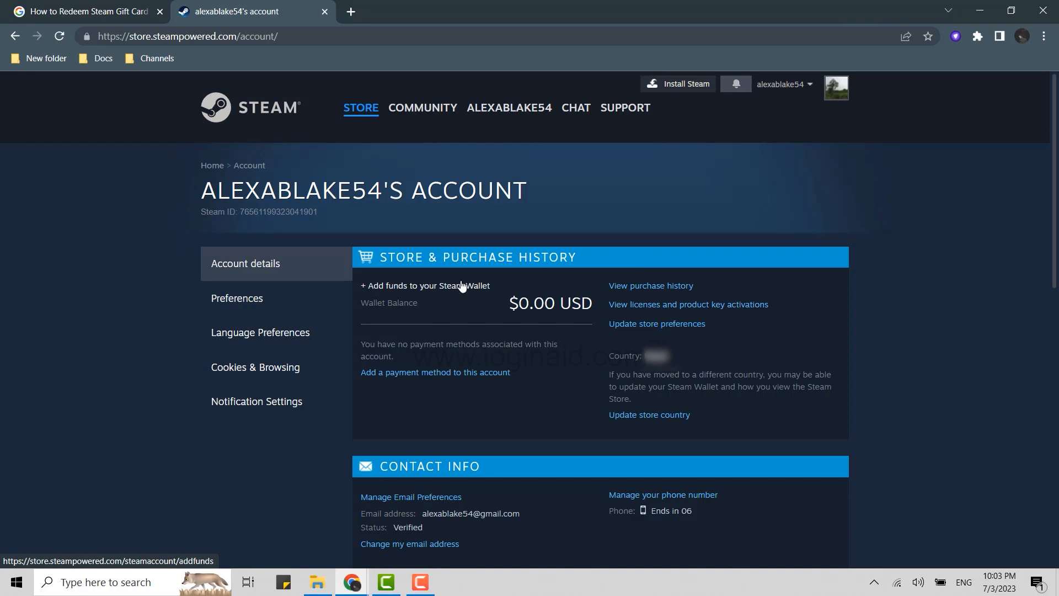
pyautogui.click(425, 285)
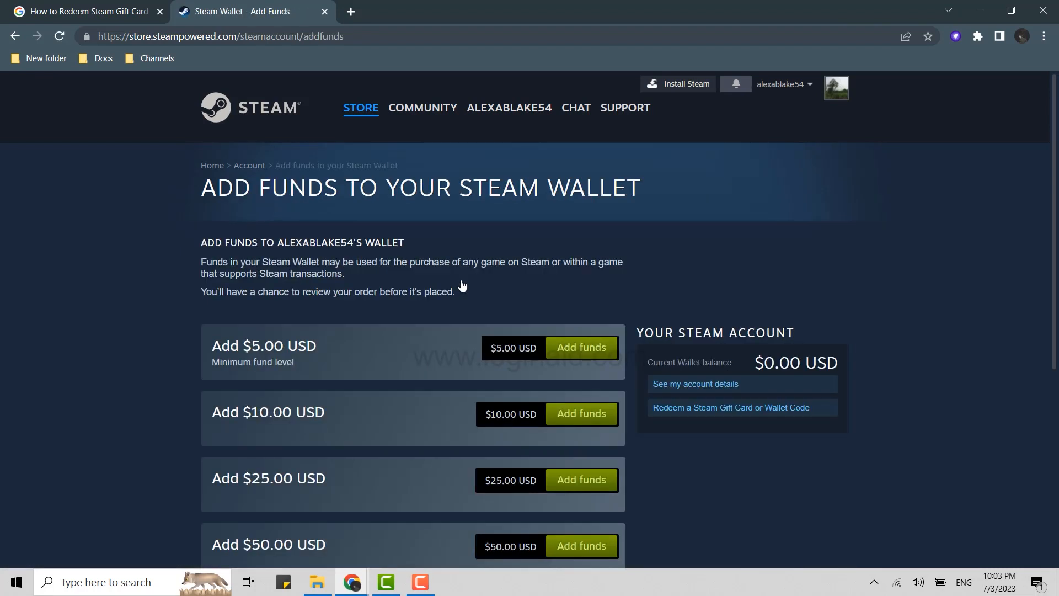
pyautogui.moveTo(737, 421)
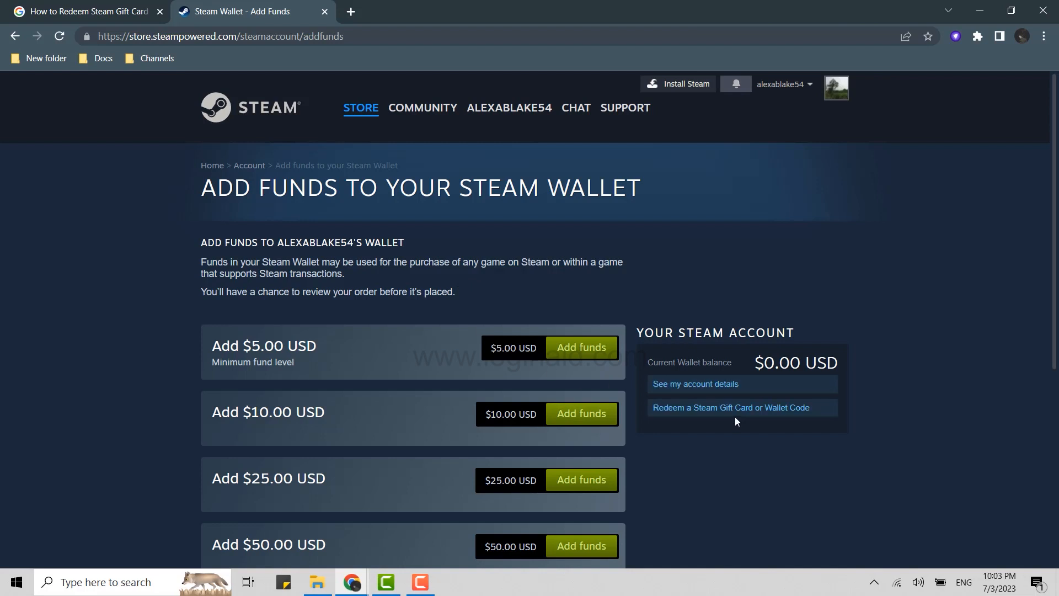
pyautogui.moveTo(732, 407)
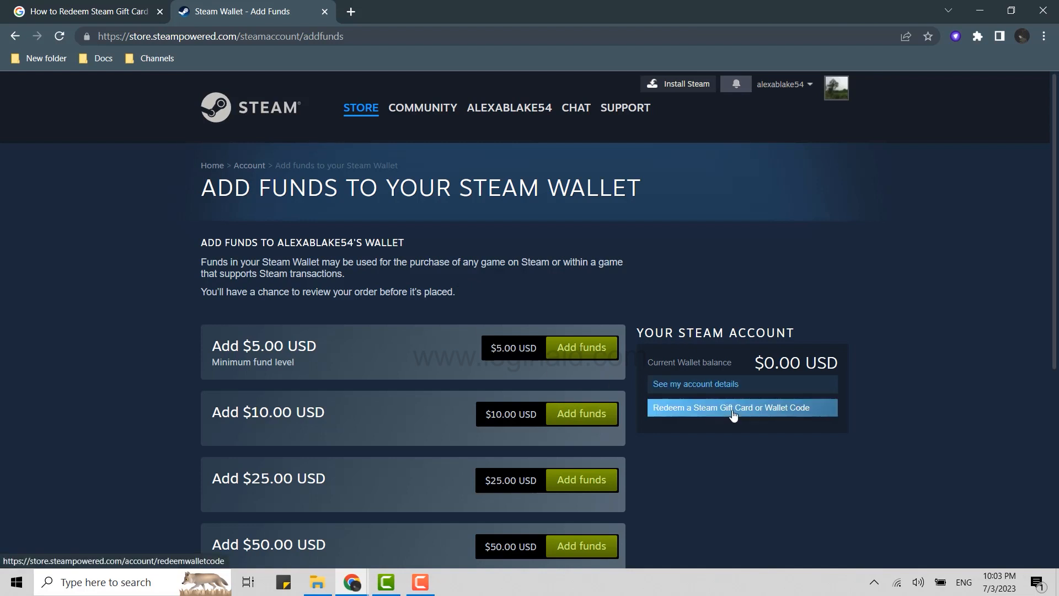
# Step: Choose 'Redeem a Steam Gift Card or Wallet Code' from the Your Steam Account box
pyautogui.click(731, 407)
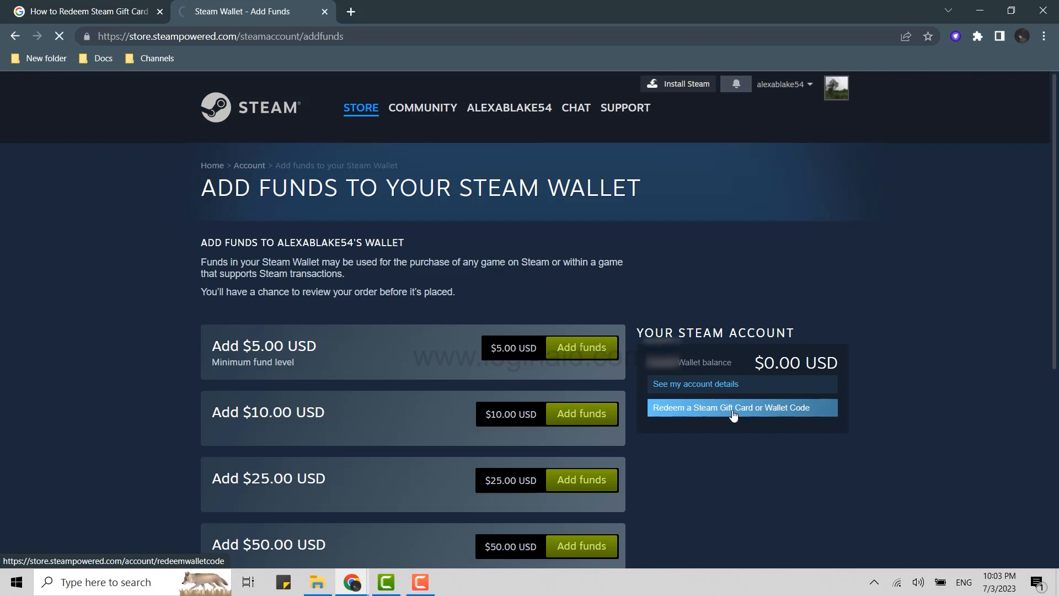
pyautogui.click(731, 407)
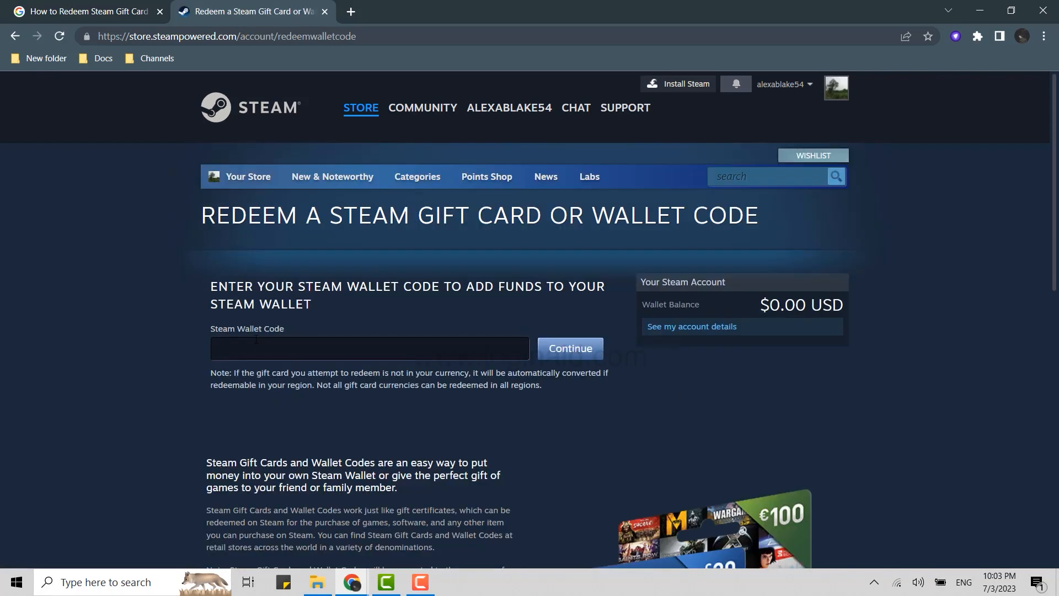
pyautogui.moveTo(243, 340)
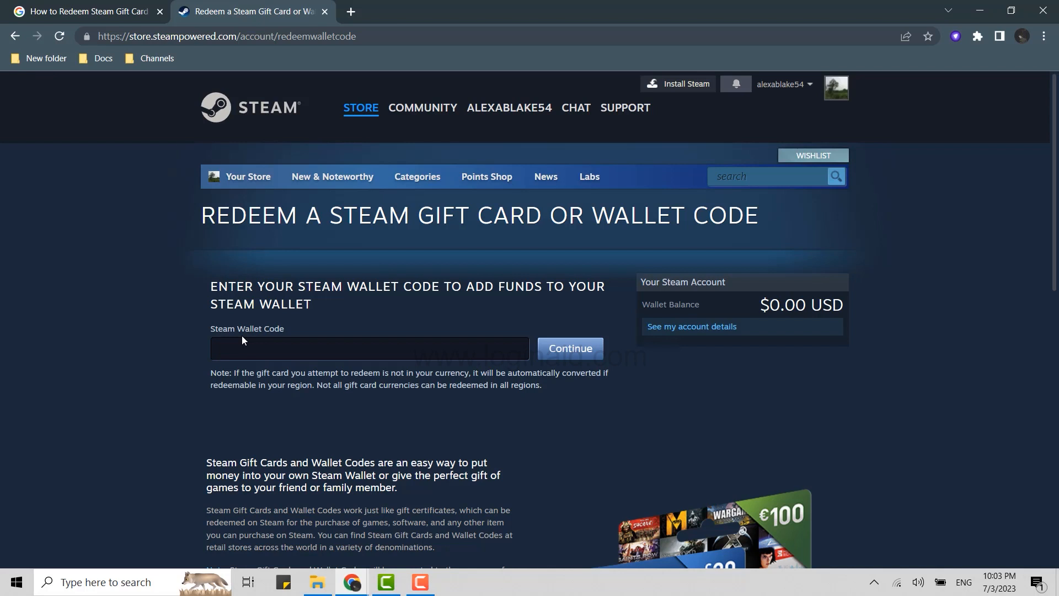
pyautogui.click(369, 348)
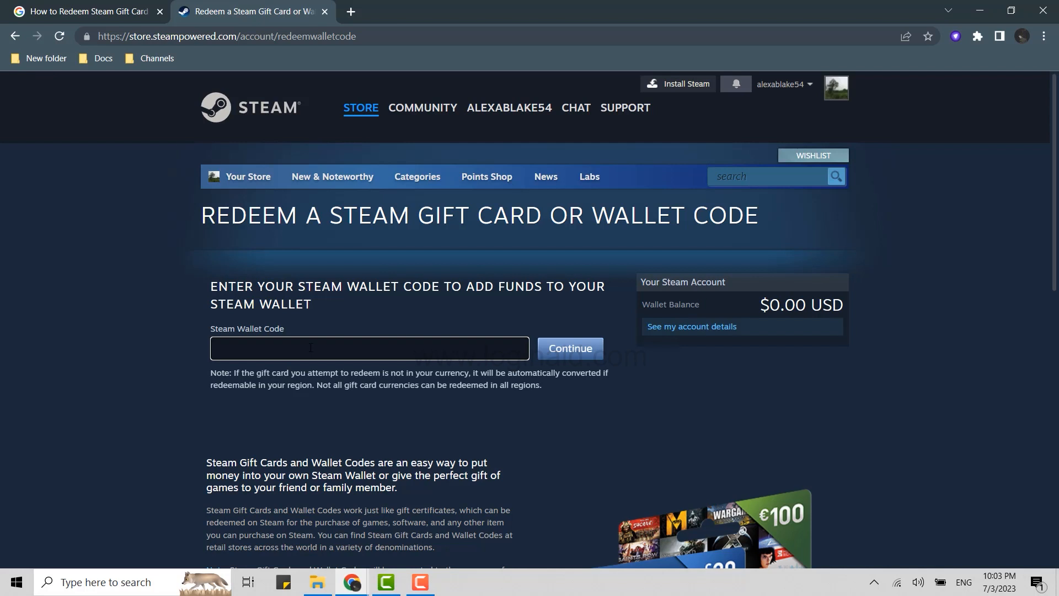
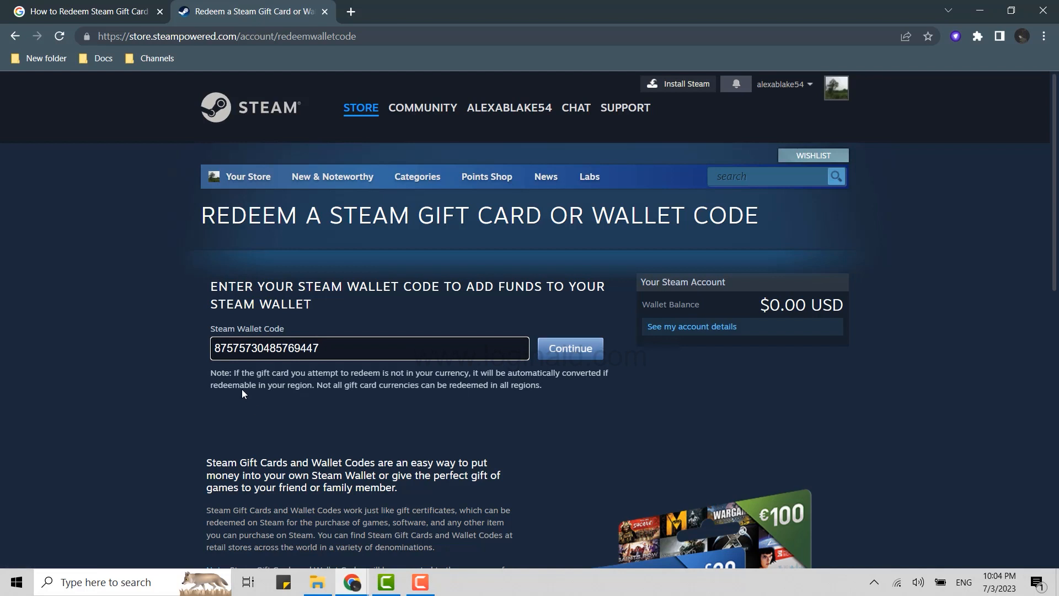
pyautogui.moveTo(350, 416)
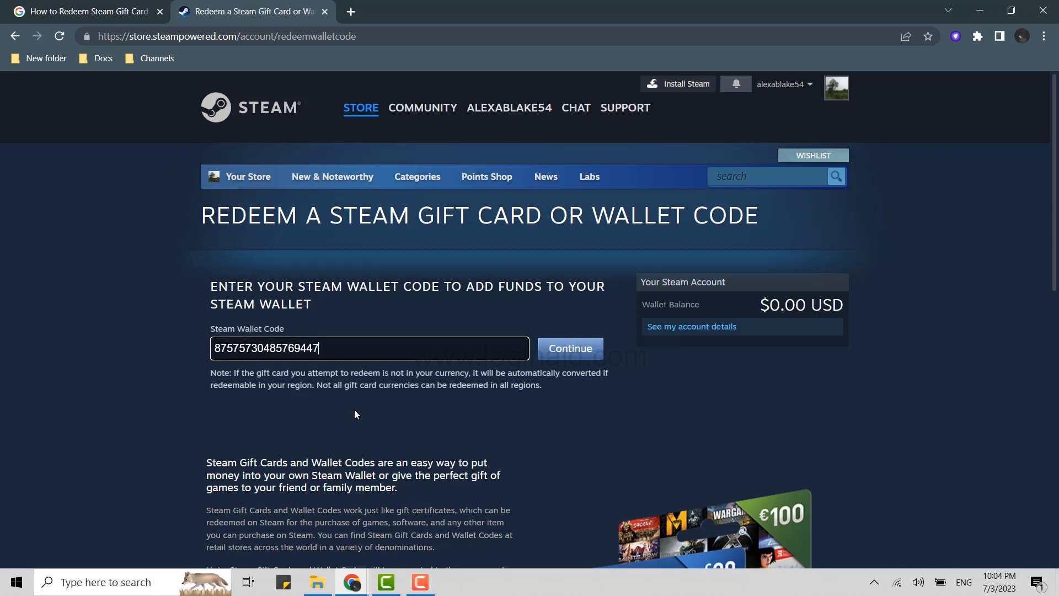
pyautogui.moveTo(356, 419)
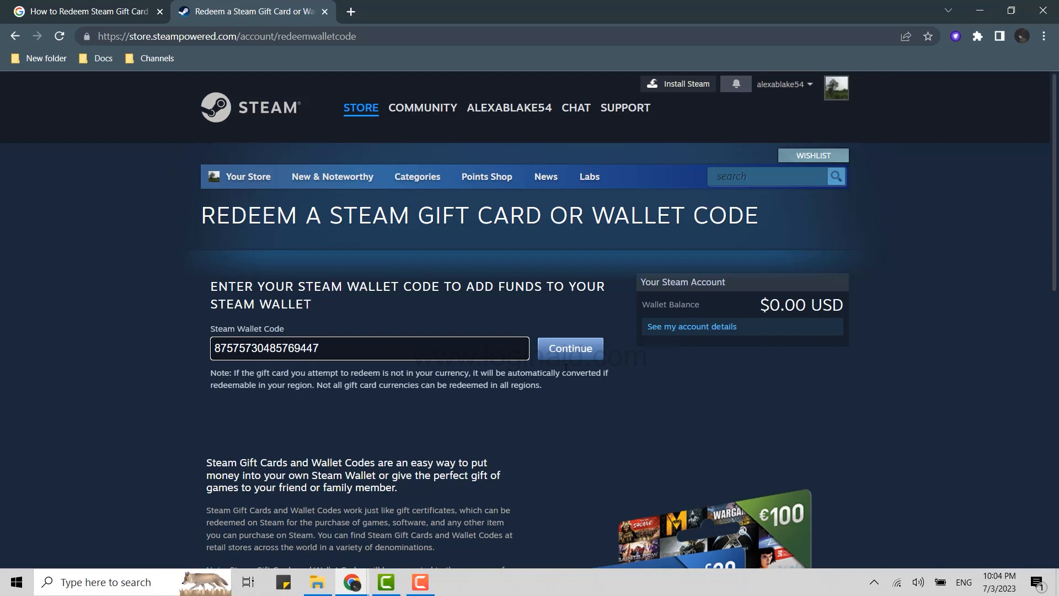
pyautogui.moveTo(565, 370)
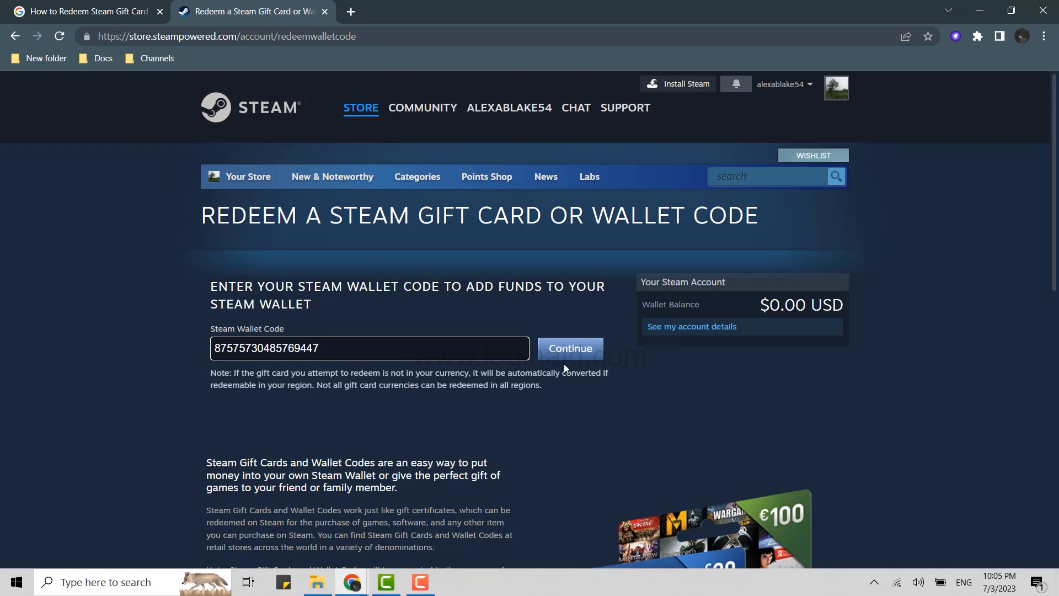